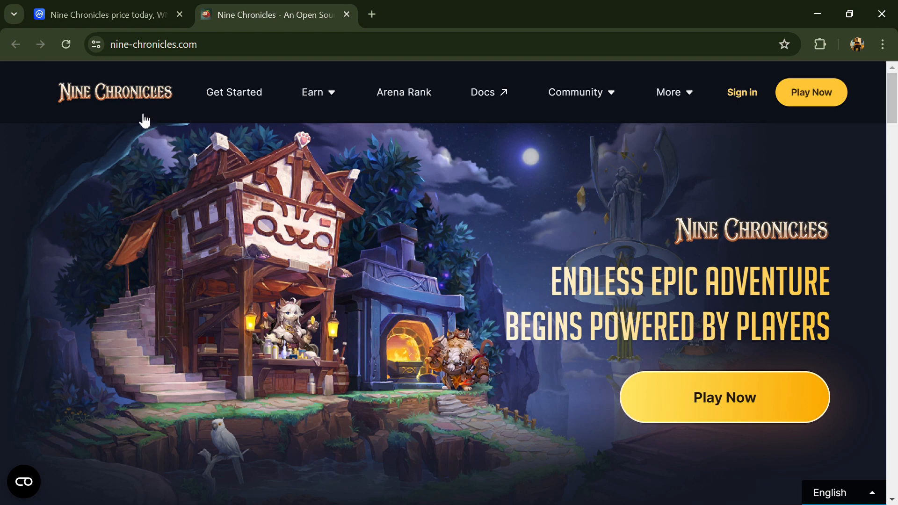
pyautogui.moveTo(145, 119)
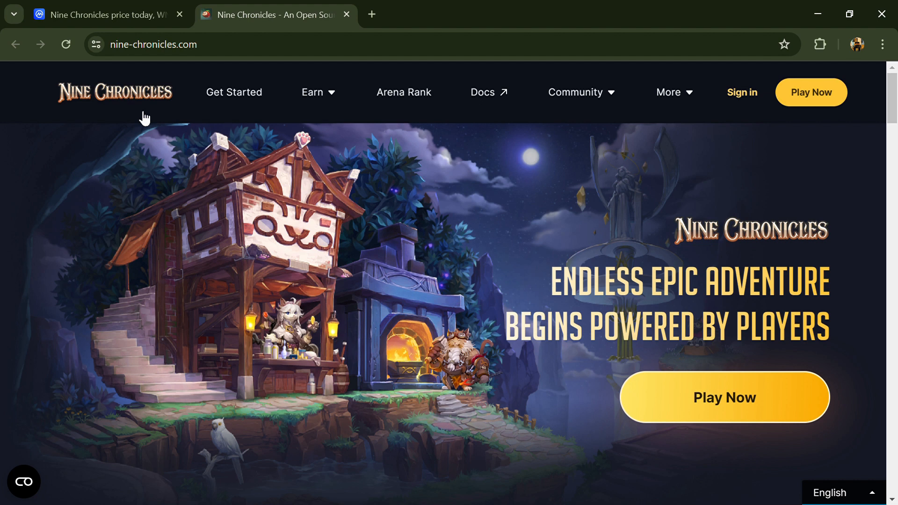
# Scroll through the open WNCG pages, switching between the browser tabs to review the token info
pyautogui.scroll(-3)
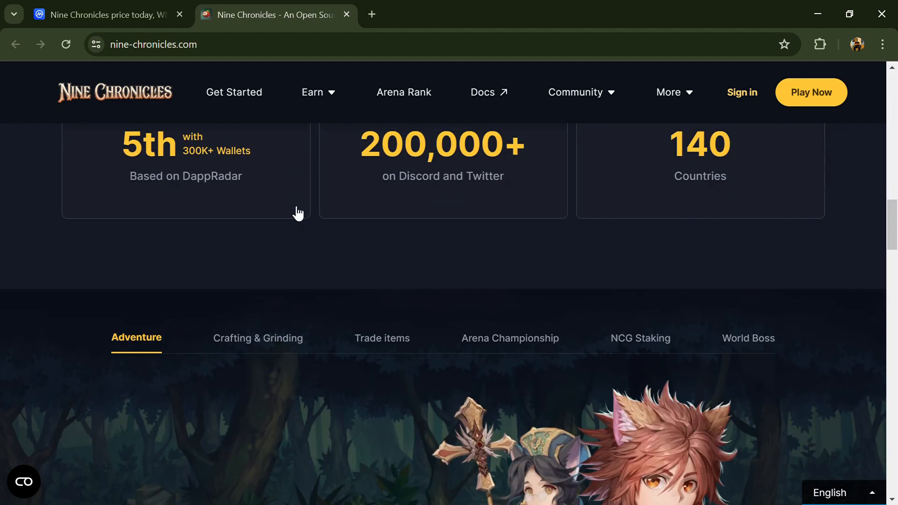
pyautogui.scroll(-3)
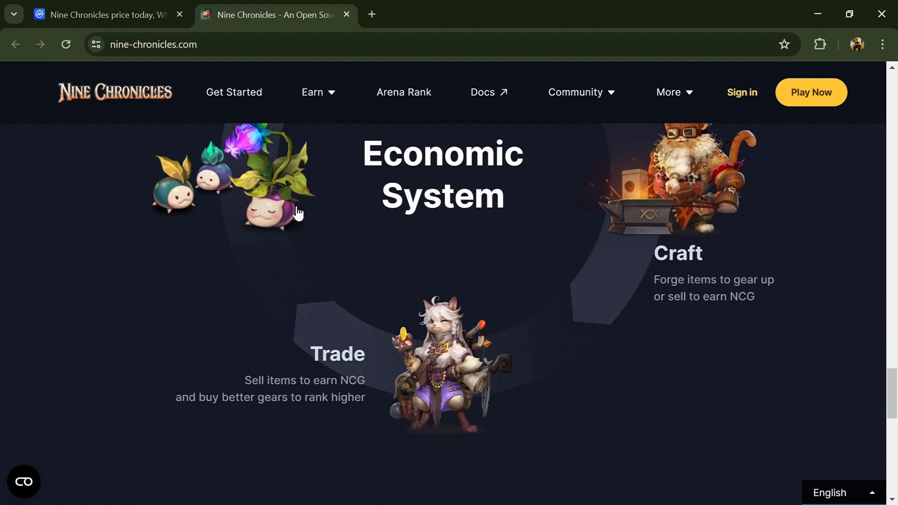
pyautogui.scroll(-3)
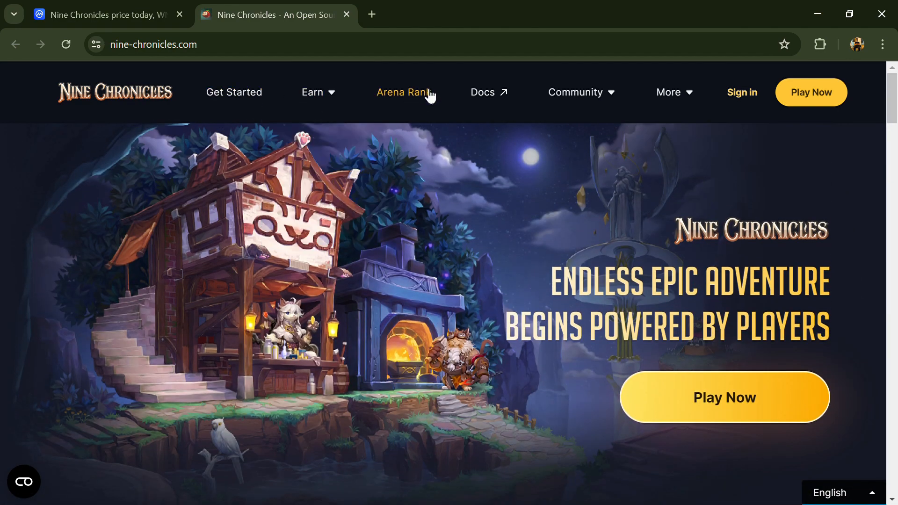
pyautogui.click(668, 92)
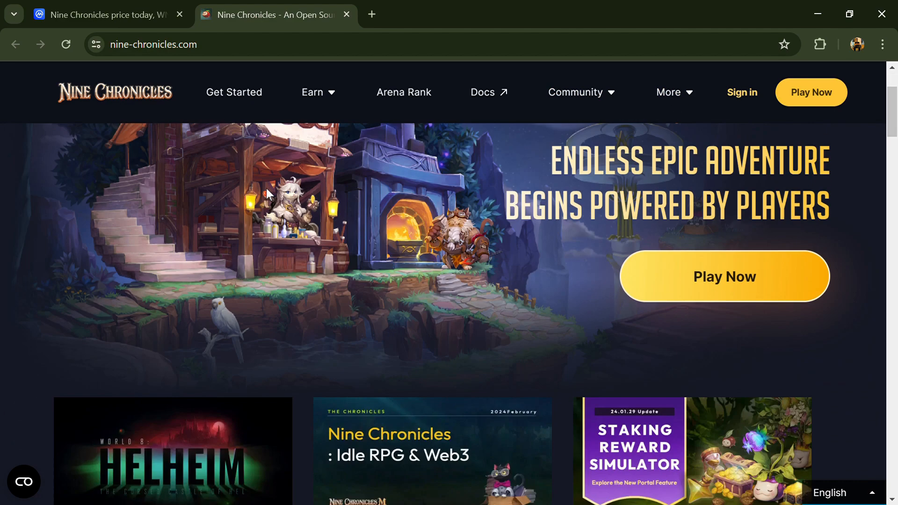
pyautogui.scroll(-3)
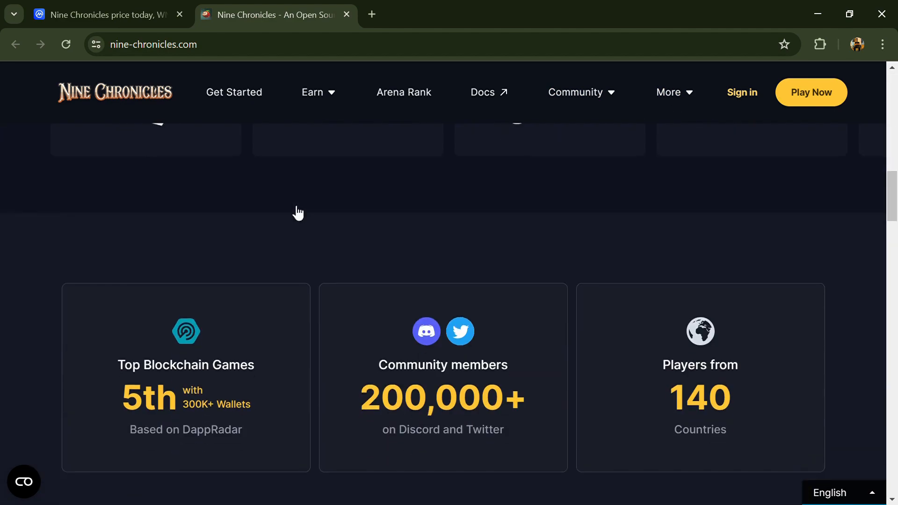
pyautogui.scroll(3)
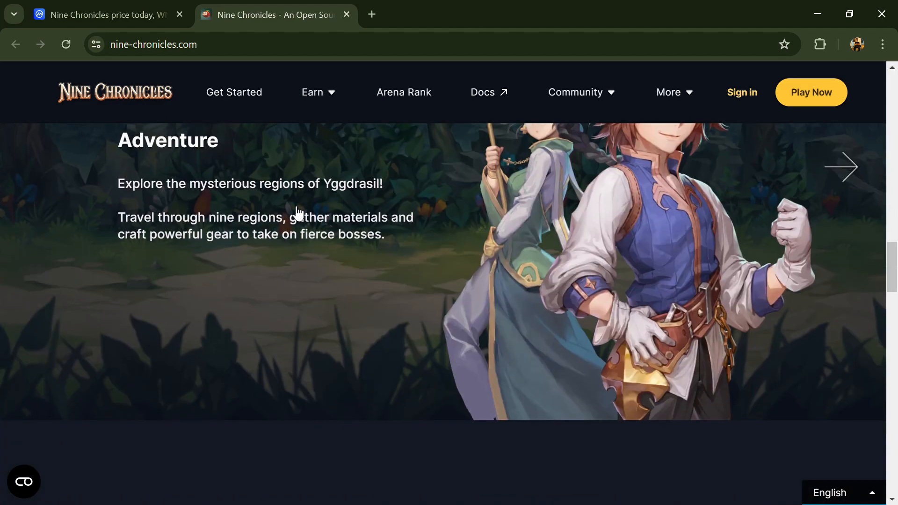
pyautogui.scroll(-3)
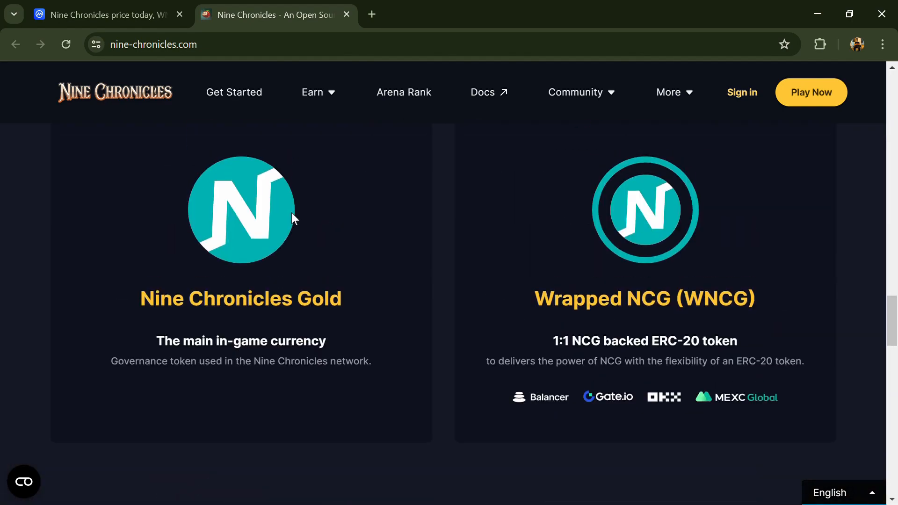
pyautogui.scroll(-3)
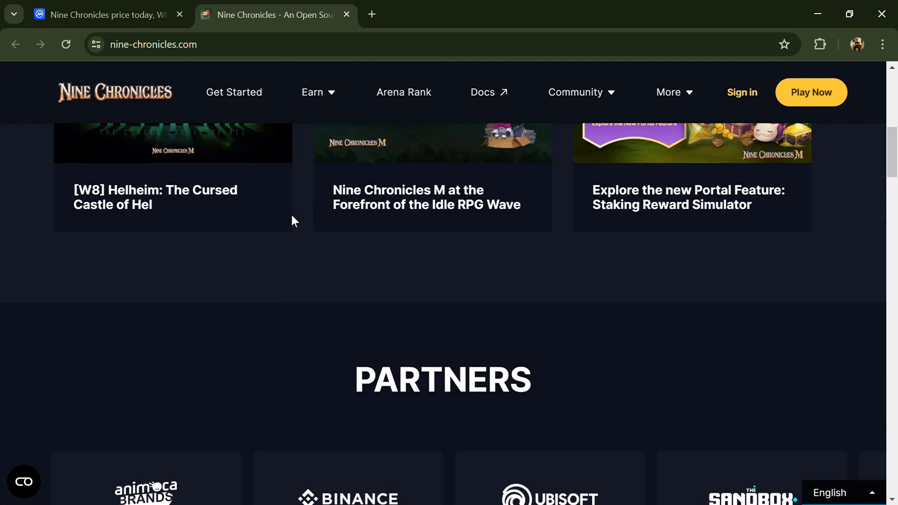
pyautogui.click(312, 93)
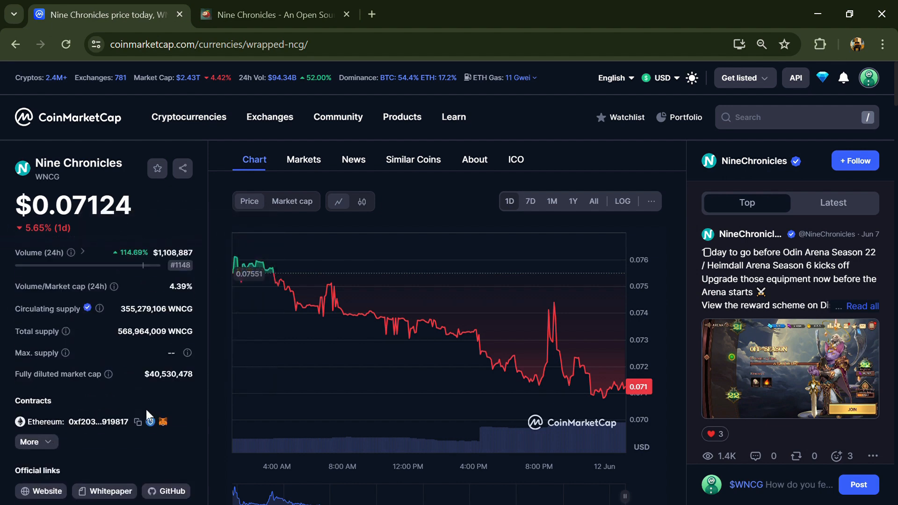
# Highlight WNCG's circulating supply figure, then show its Markets list of exchanges and trading pairs
pyautogui.doubleClick(155, 332)
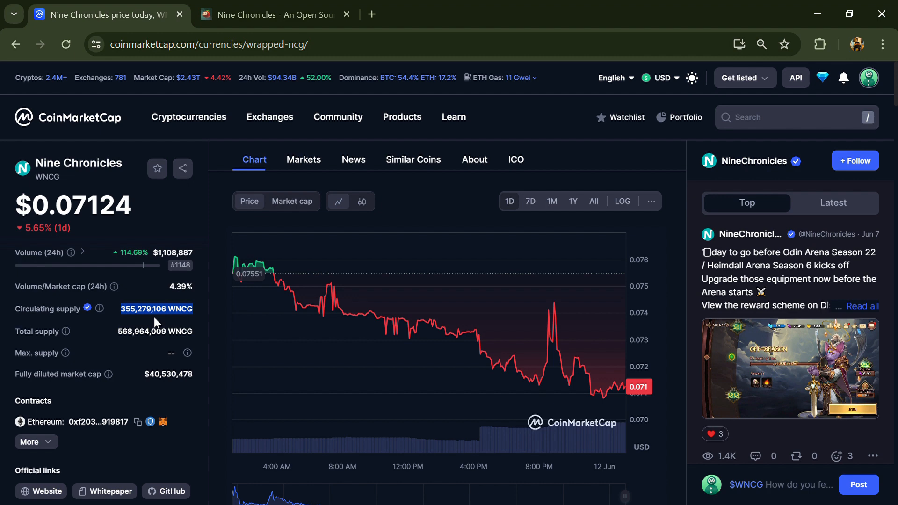
pyautogui.click(303, 159)
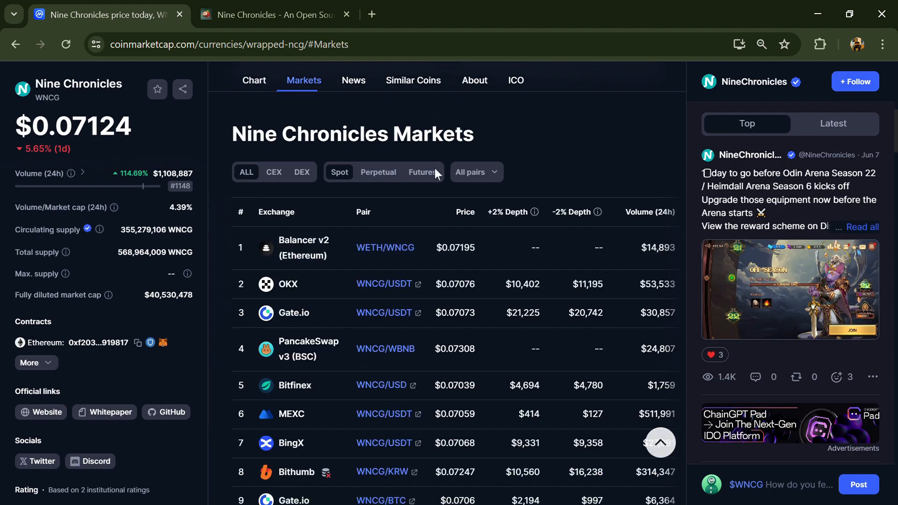
pyautogui.click(423, 172)
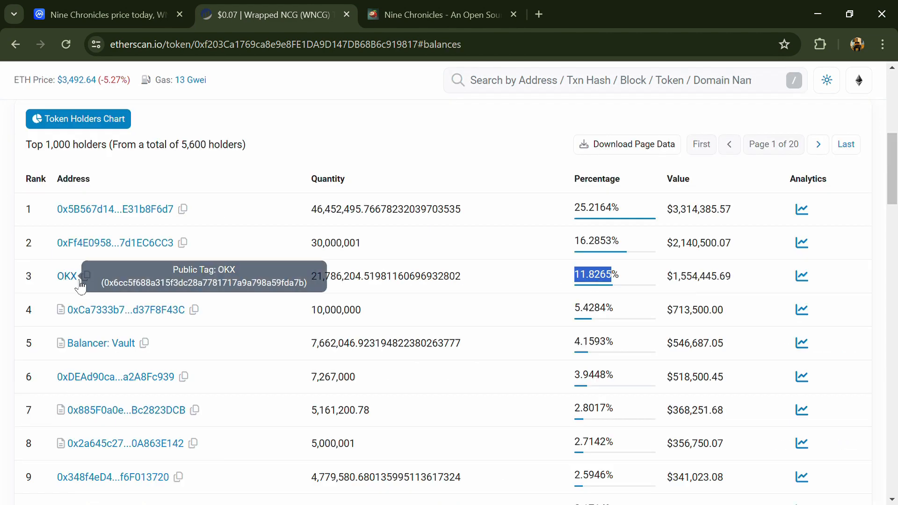
pyautogui.moveTo(252, 283)
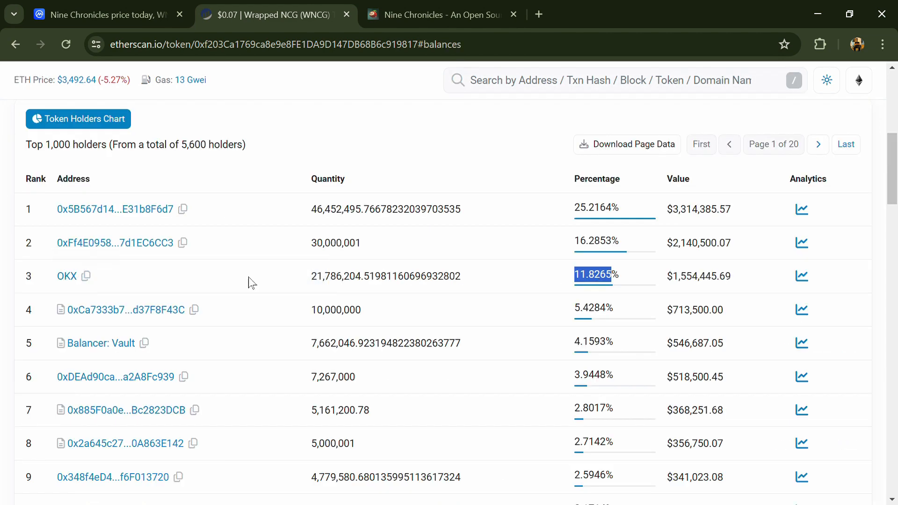
# Scroll the Wrapped NCG holders list down to the tagged OKX (11.8265%) and Gate.io wallets
pyautogui.scroll(-3)
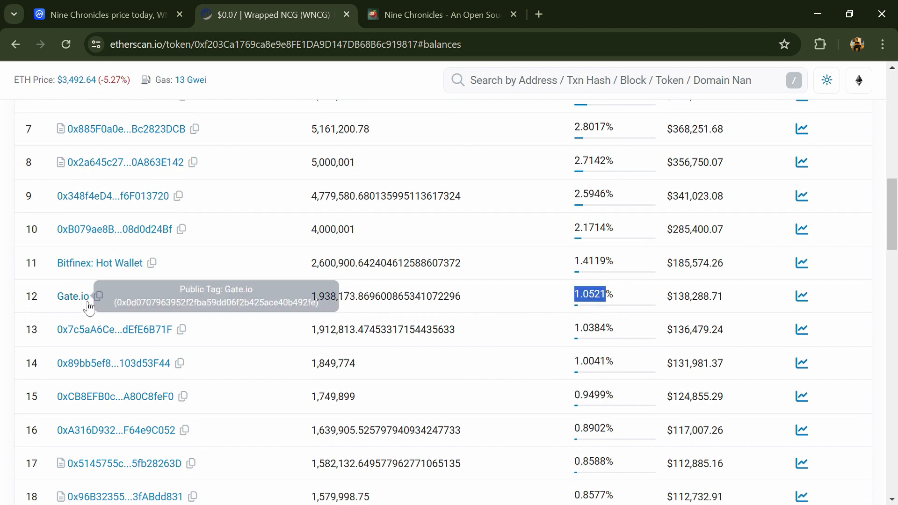
pyautogui.moveTo(506, 335)
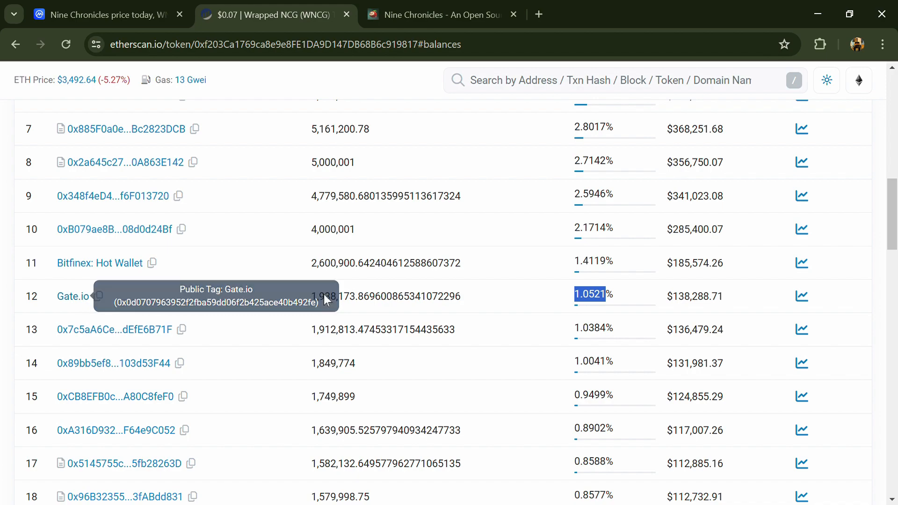
pyautogui.scroll(-3)
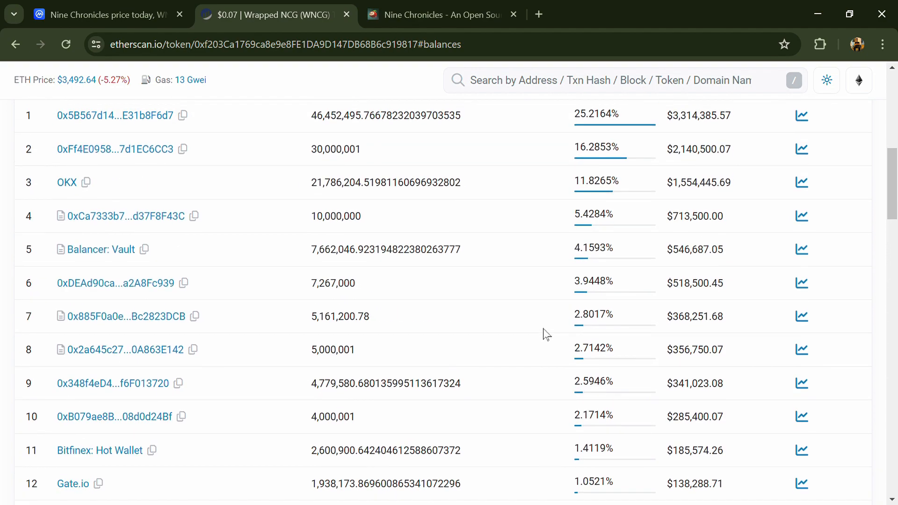
pyautogui.moveTo(653, 205)
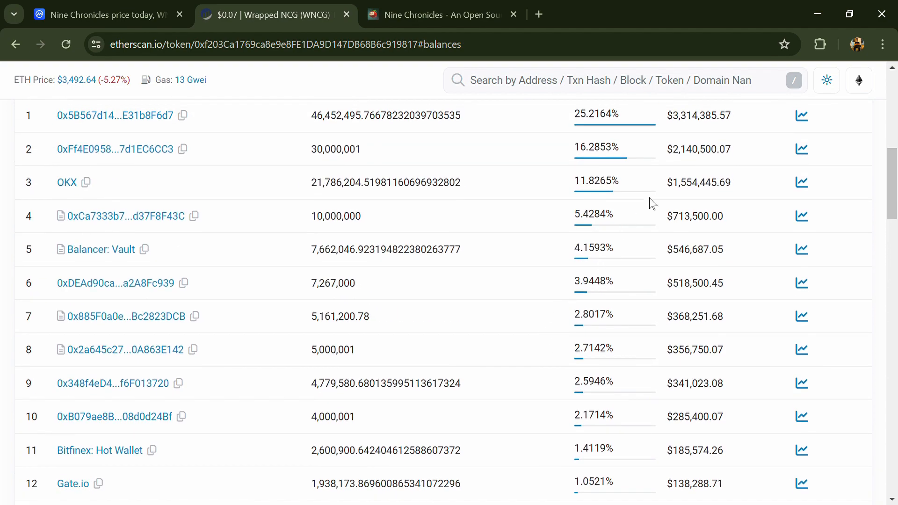